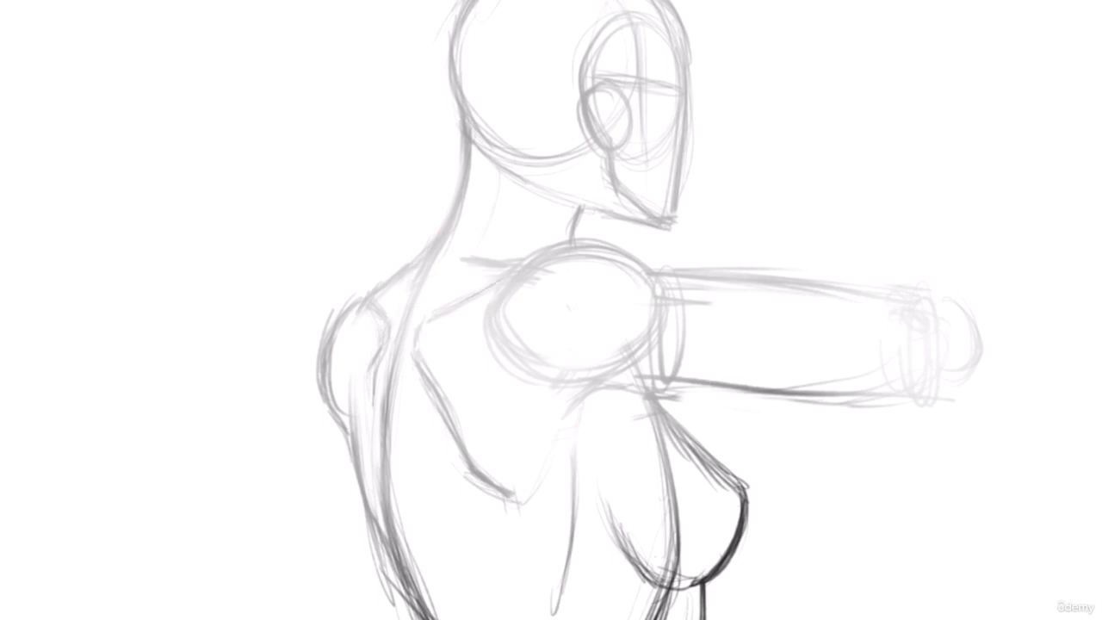
Lightly sketch the upper back and the shoulder blade's top edge below the neck.
left_click_drag(429, 327, 502, 283)
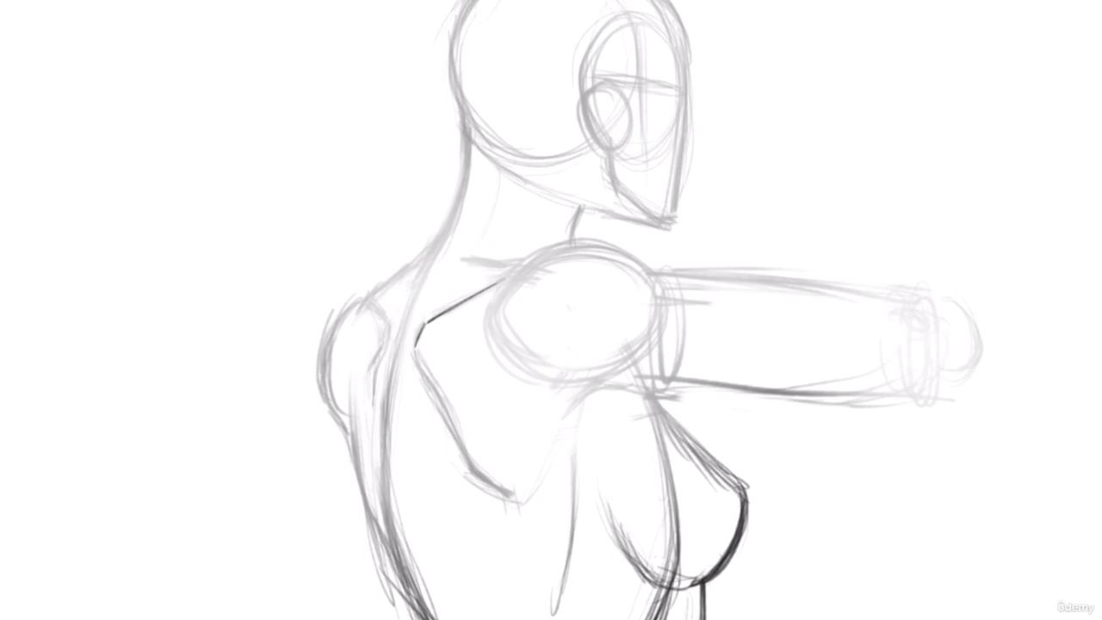
left_click_drag(416, 357, 451, 434)
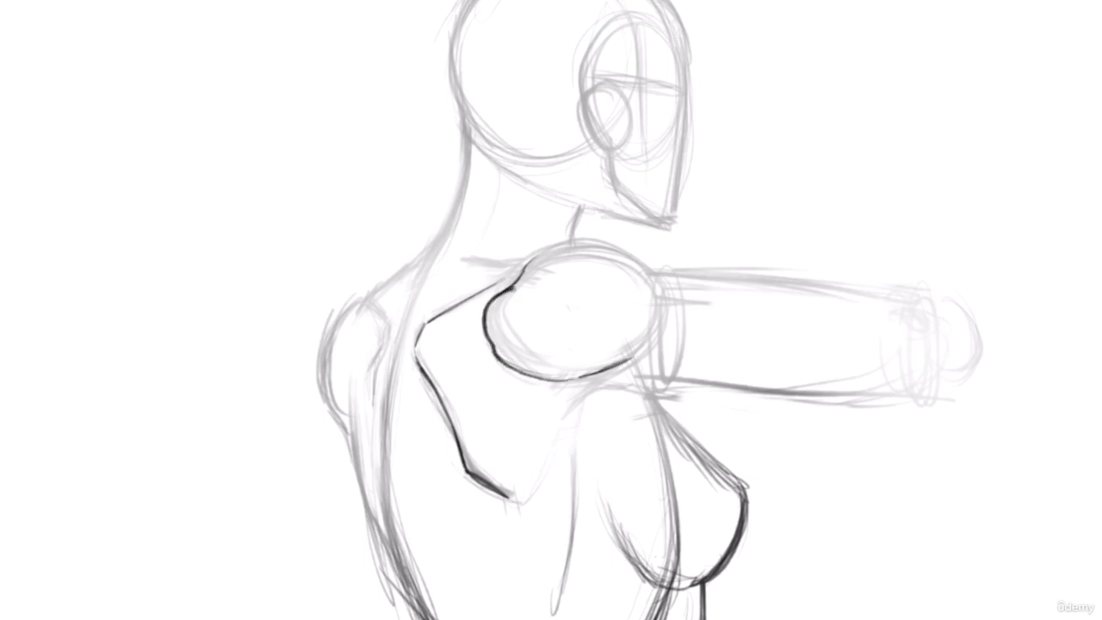
Darken the shoulder blade contour and the top edge of the deltoid.
left_click_drag(516, 284, 654, 361)
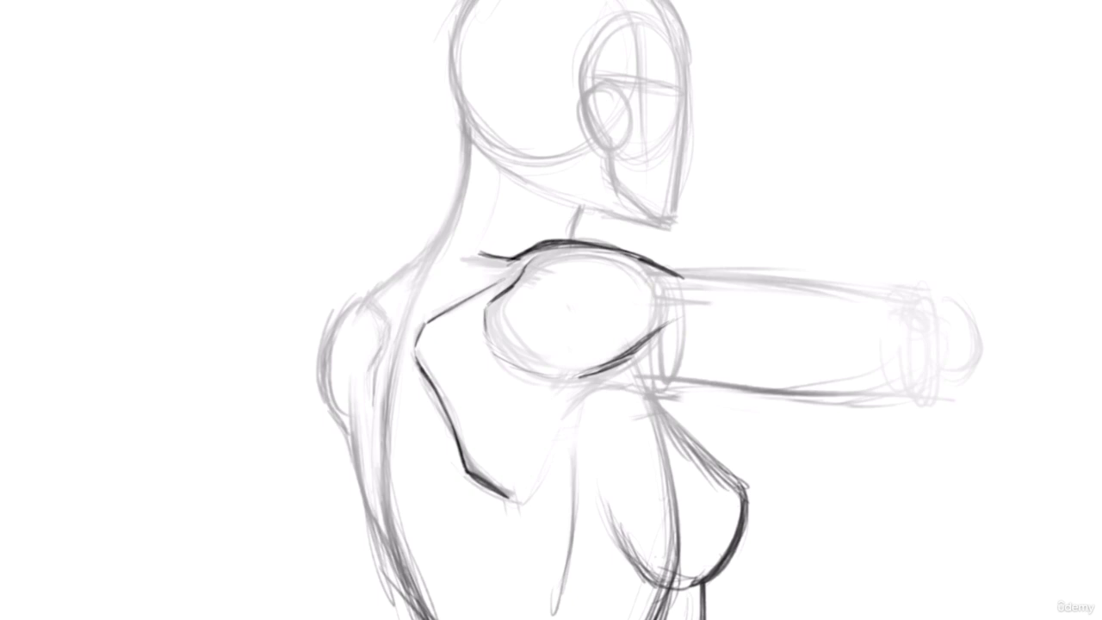
left_click_drag(516, 215, 456, 255)
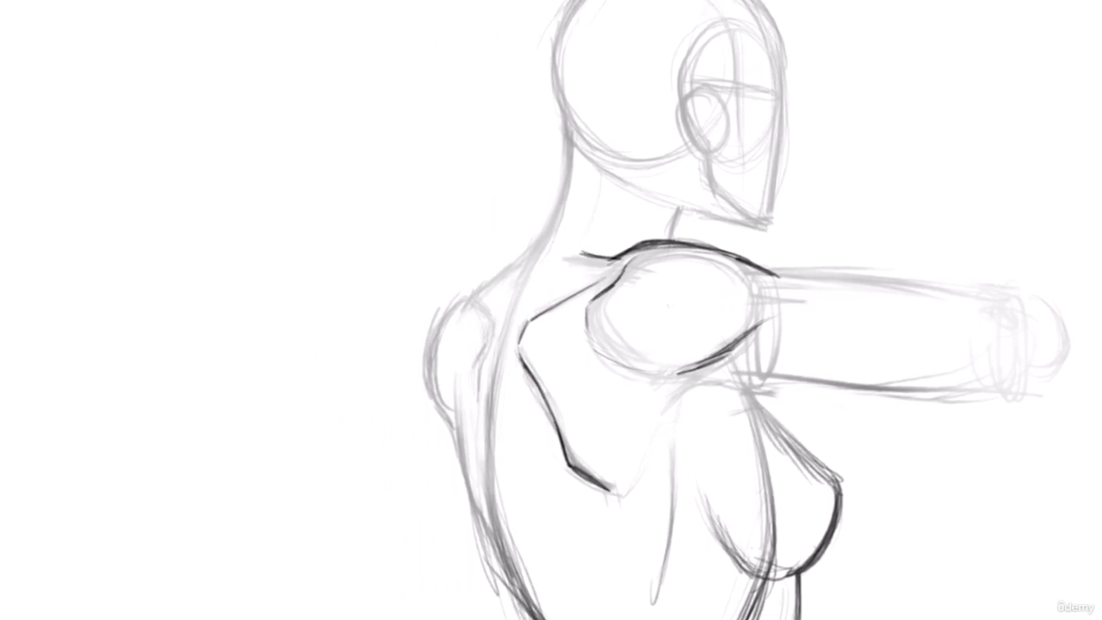
Sketch a small shoulder-muscle study with muscle lines and downward arm strokes beside the figure.
left_click_drag(214, 131, 325, 172)
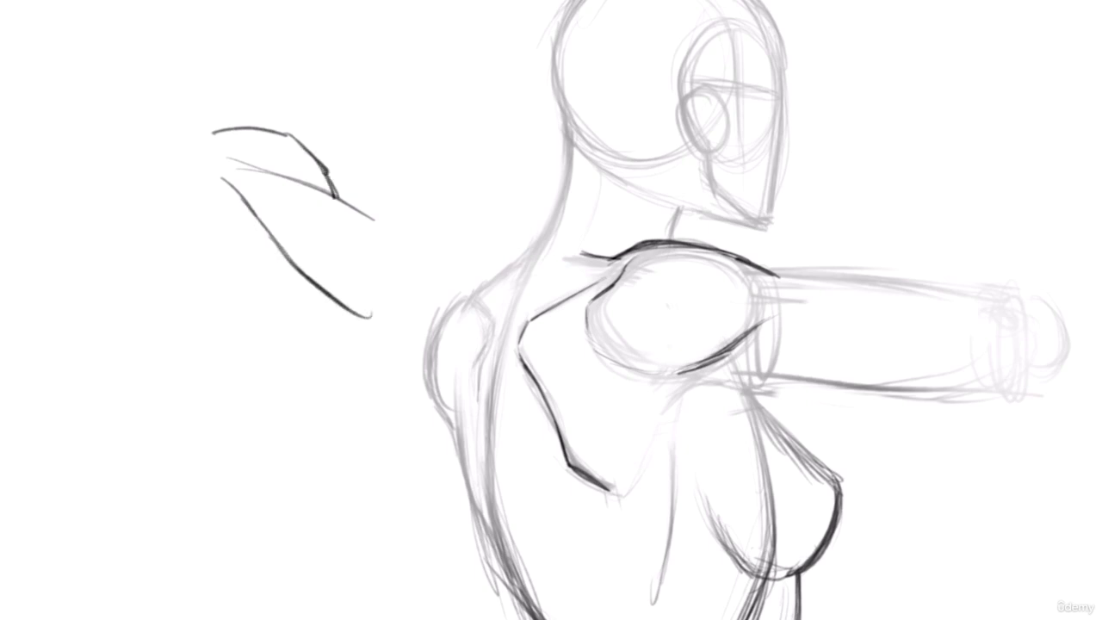
left_click_drag(215, 134, 319, 164)
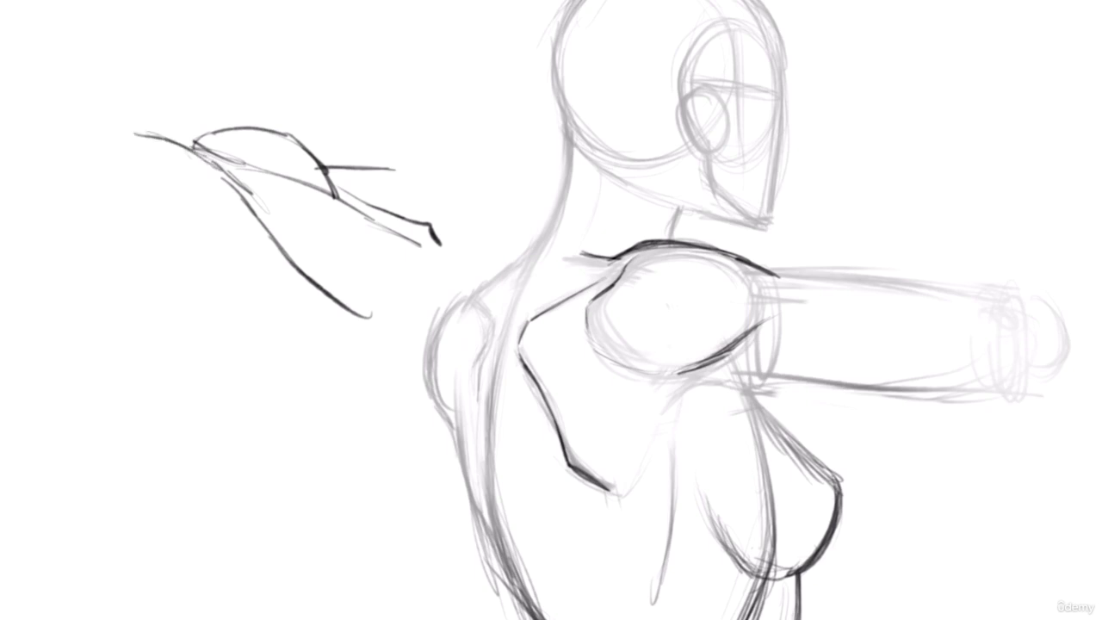
left_click_drag(146, 215, 241, 217)
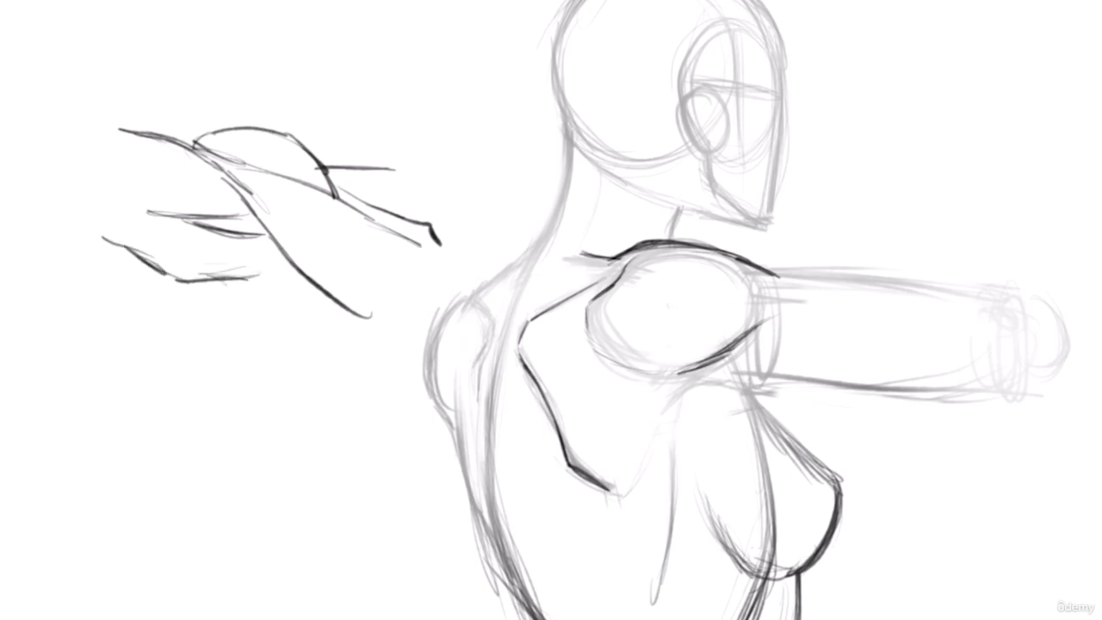
left_click_drag(221, 275, 296, 422)
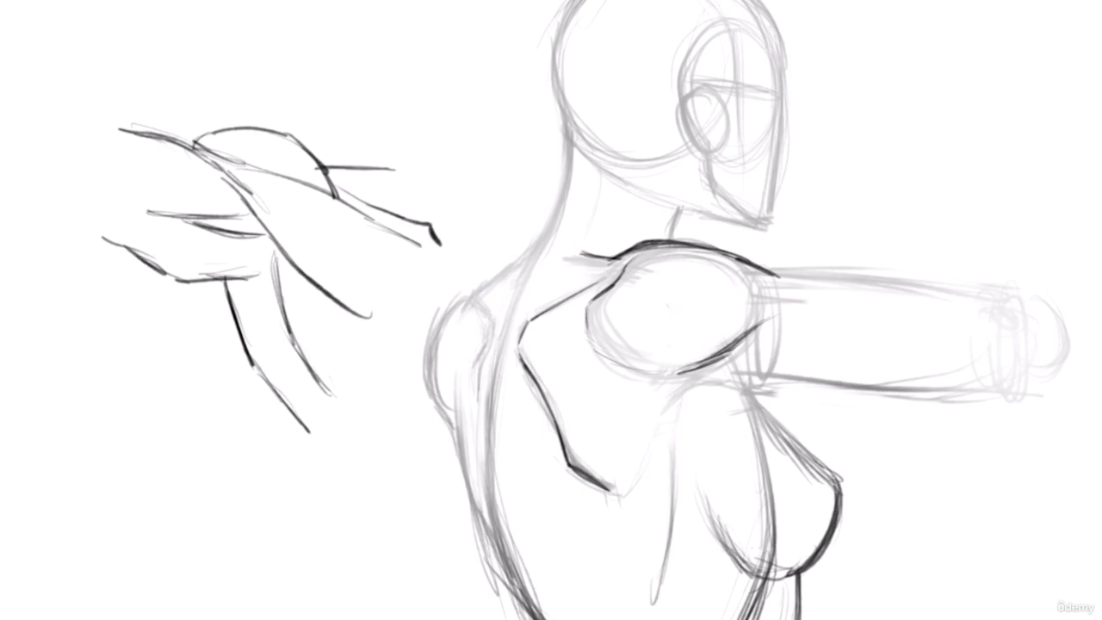
left_click_drag(275, 69, 317, 140)
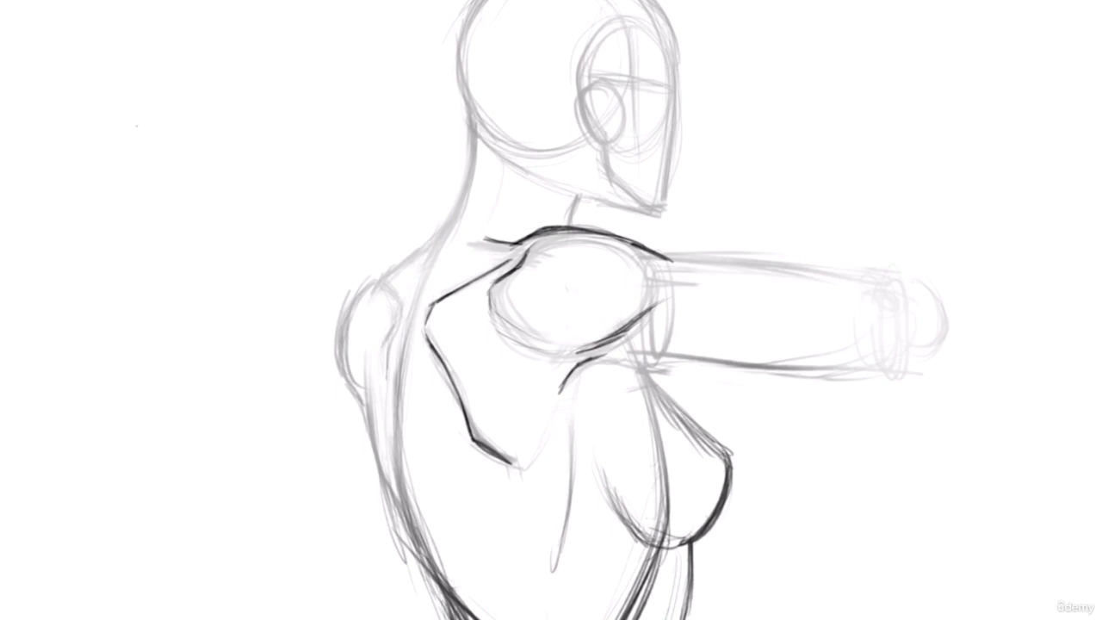
Retrace the raised arm's upper outline more darkly from shoulder toward the wrist.
left_click_drag(485, 310, 640, 310)
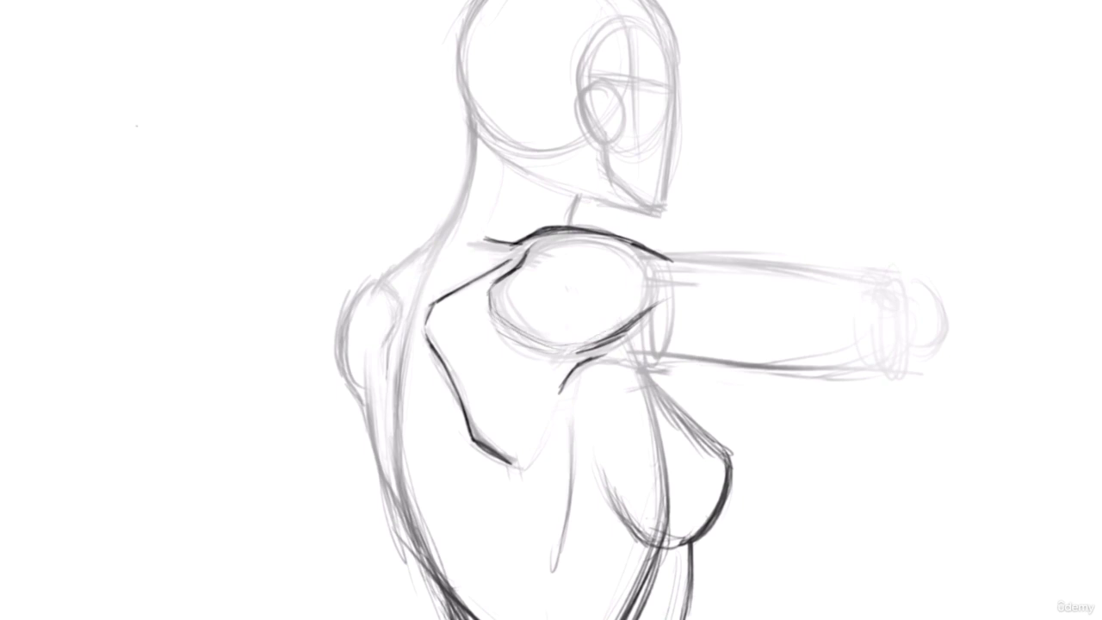
left_click_drag(633, 313, 680, 296)
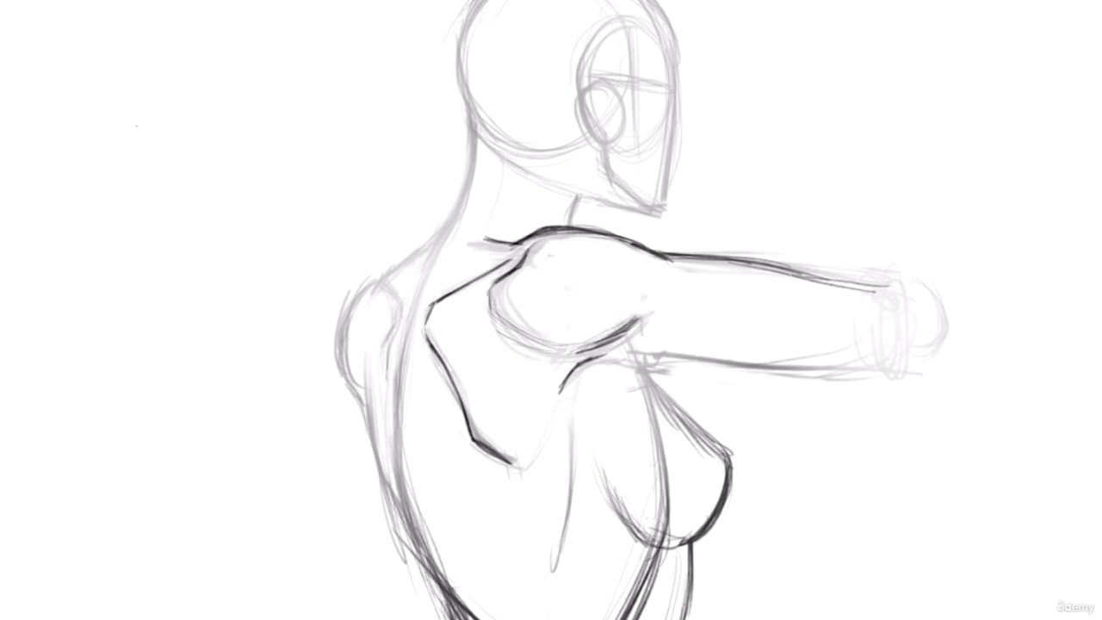
left_click_drag(771, 268, 933, 324)
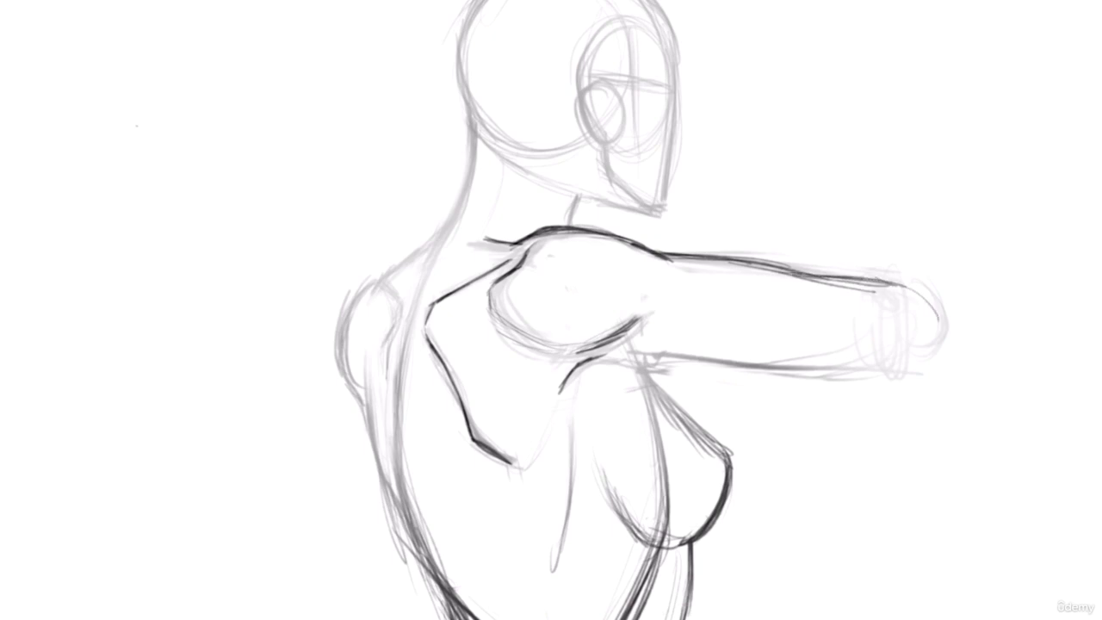